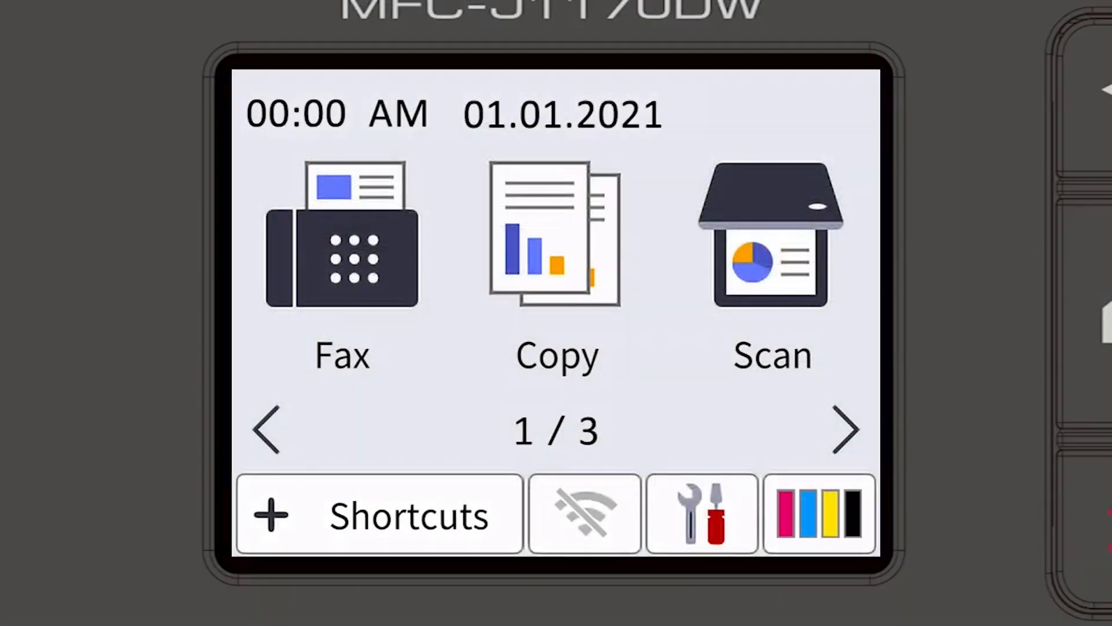
Step: Go from Settings to Network and WLAN(Wi-Fi), reaching the enable-WLAN prompt
left_click(701, 513)
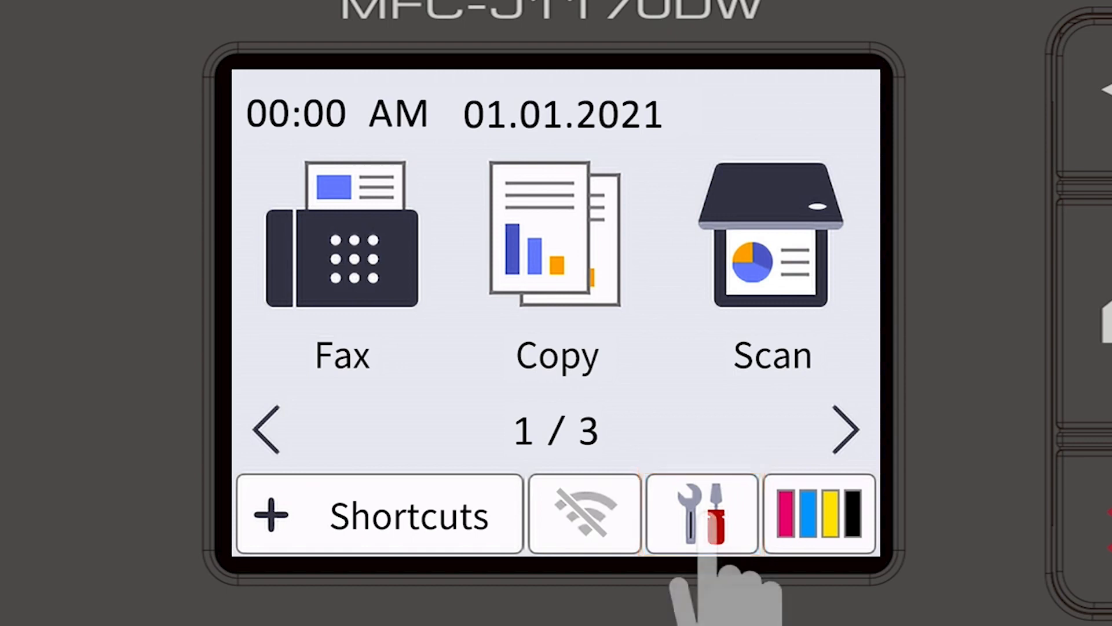
left_click(702, 512)
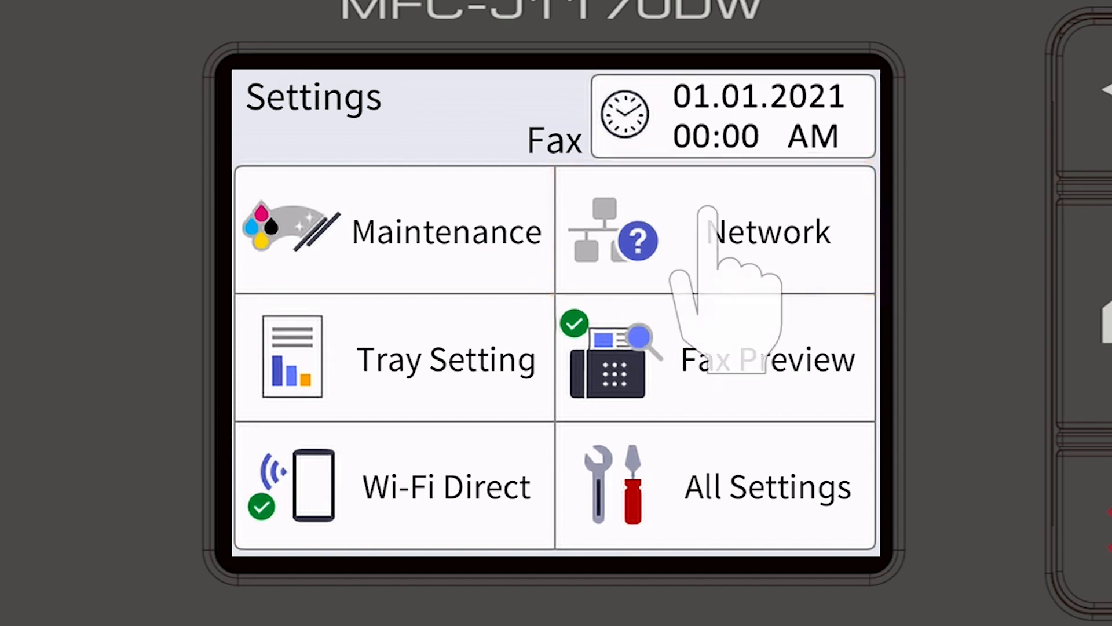
left_click(768, 232)
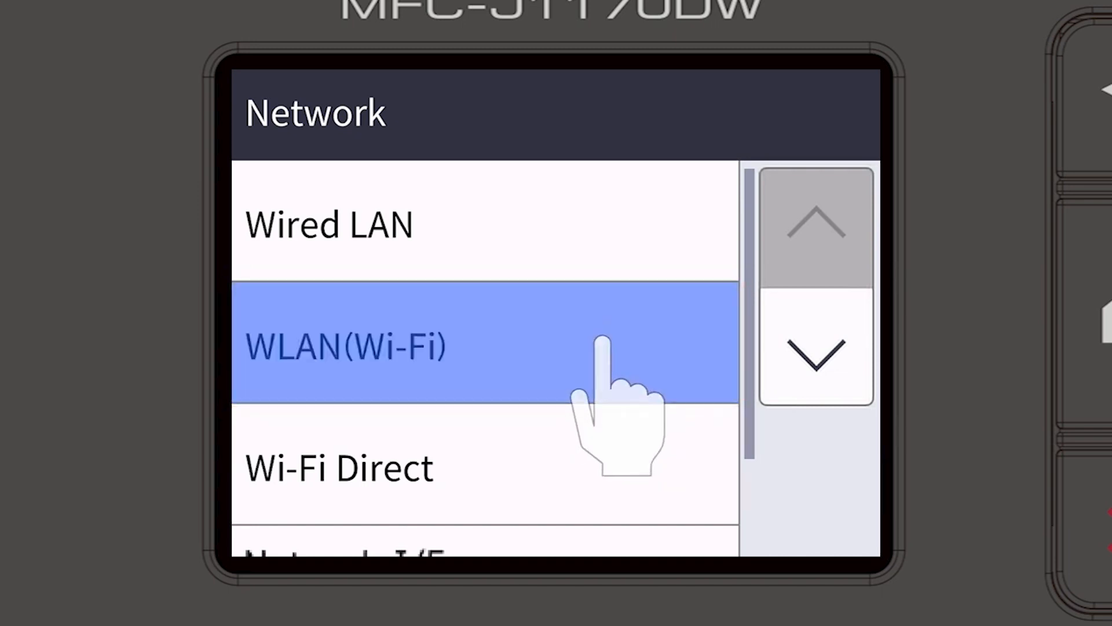
left_click(345, 347)
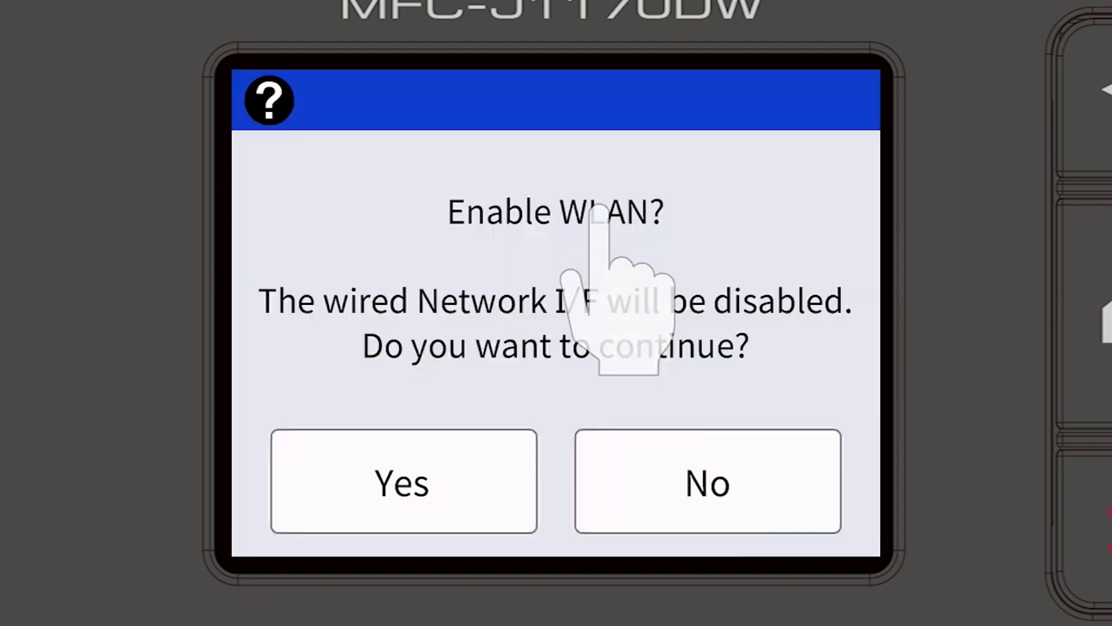
Step: Agree to enable WLAN and select the HELLO SSID as the network to join
left_click(403, 480)
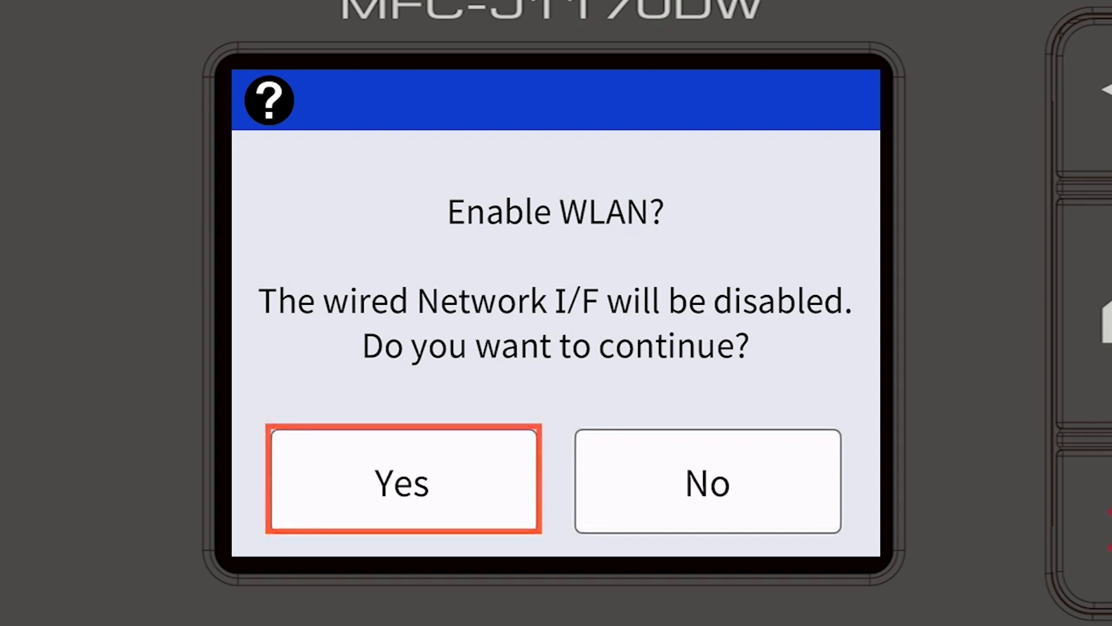
left_click(403, 481)
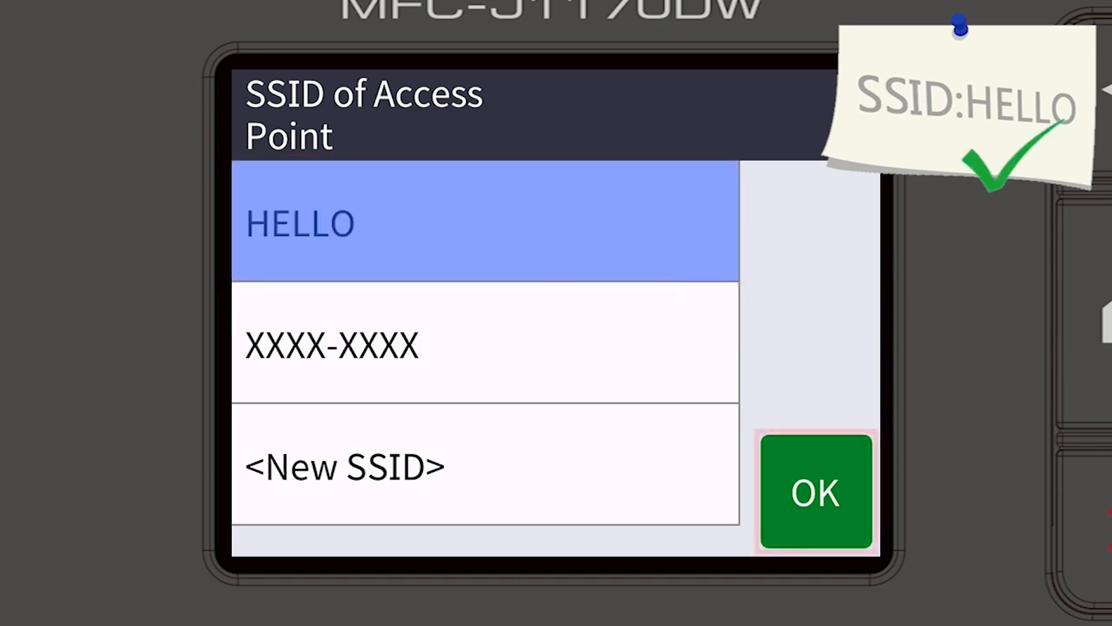
left_click(816, 489)
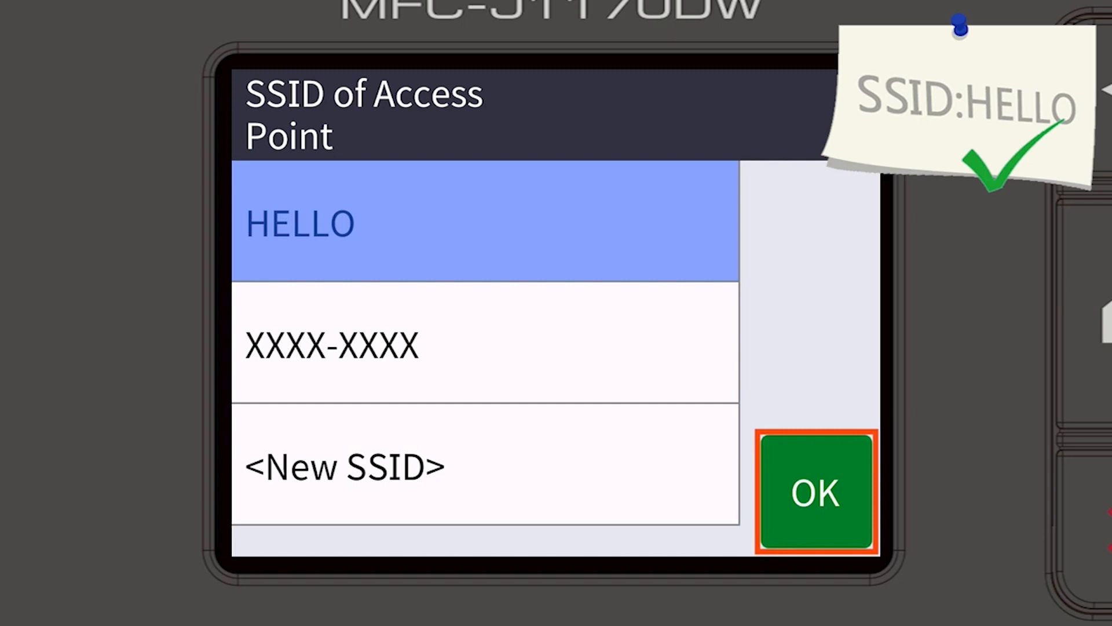
left_click(815, 490)
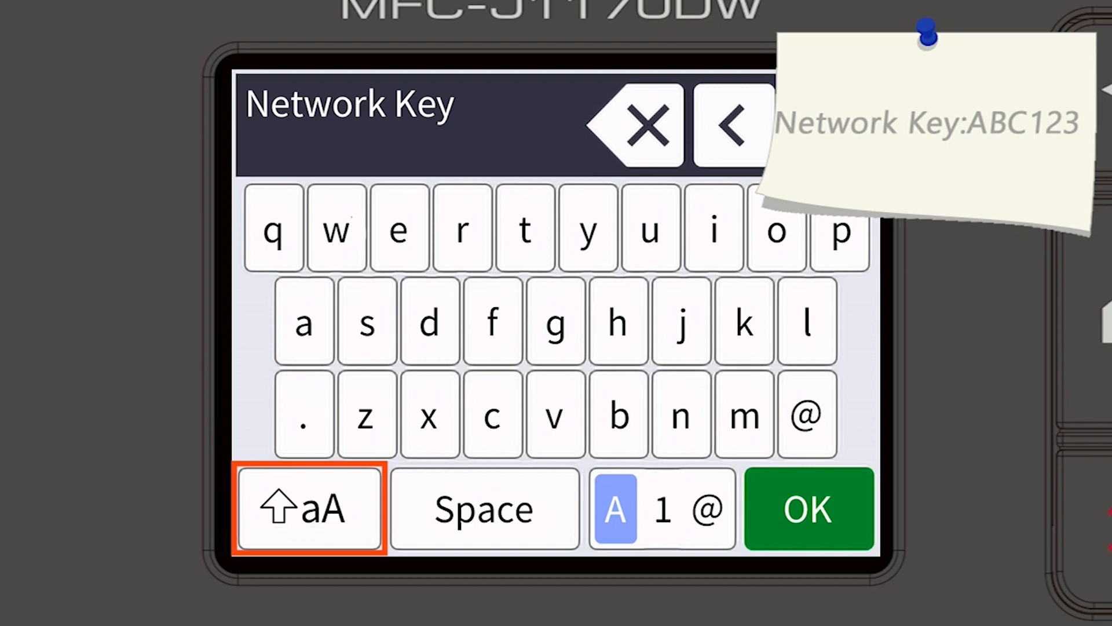
left_click(308, 509)
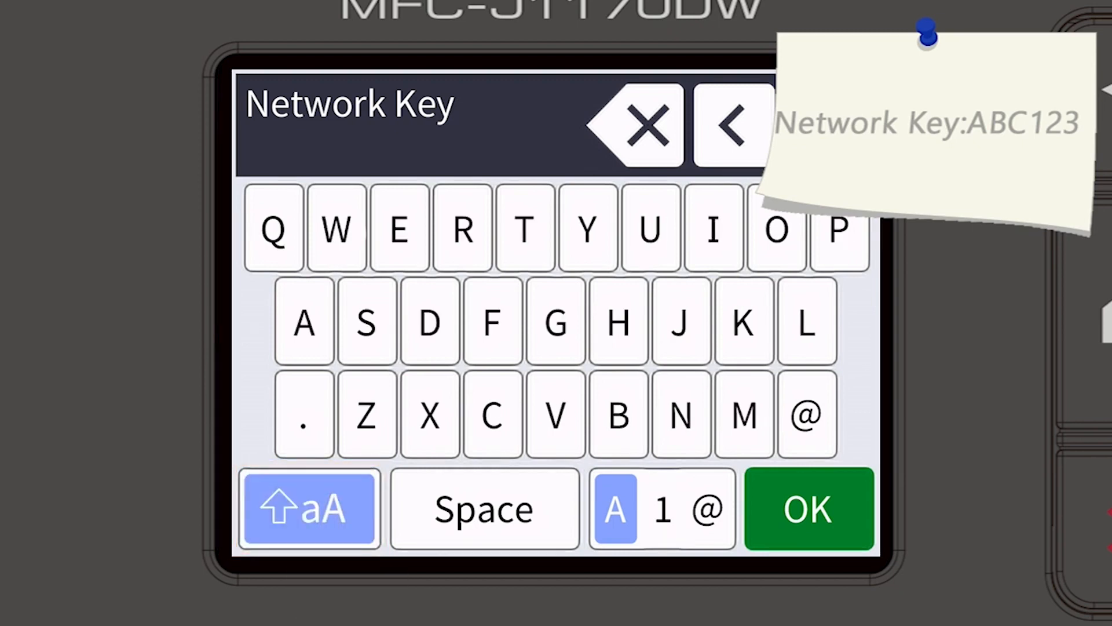
left_click(617, 415)
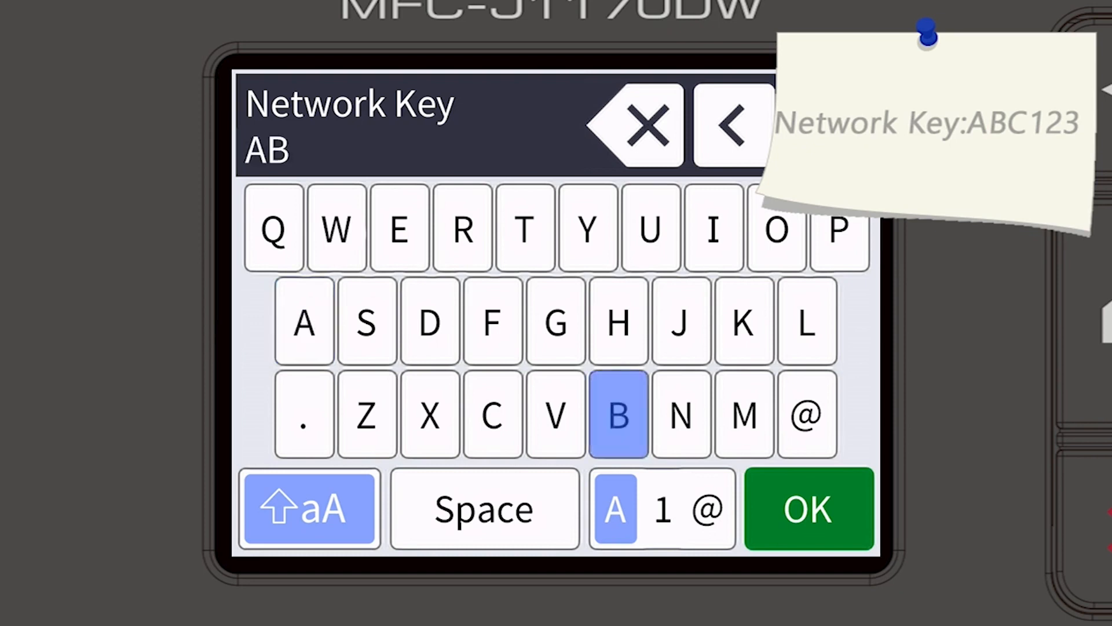
left_click(492, 414)
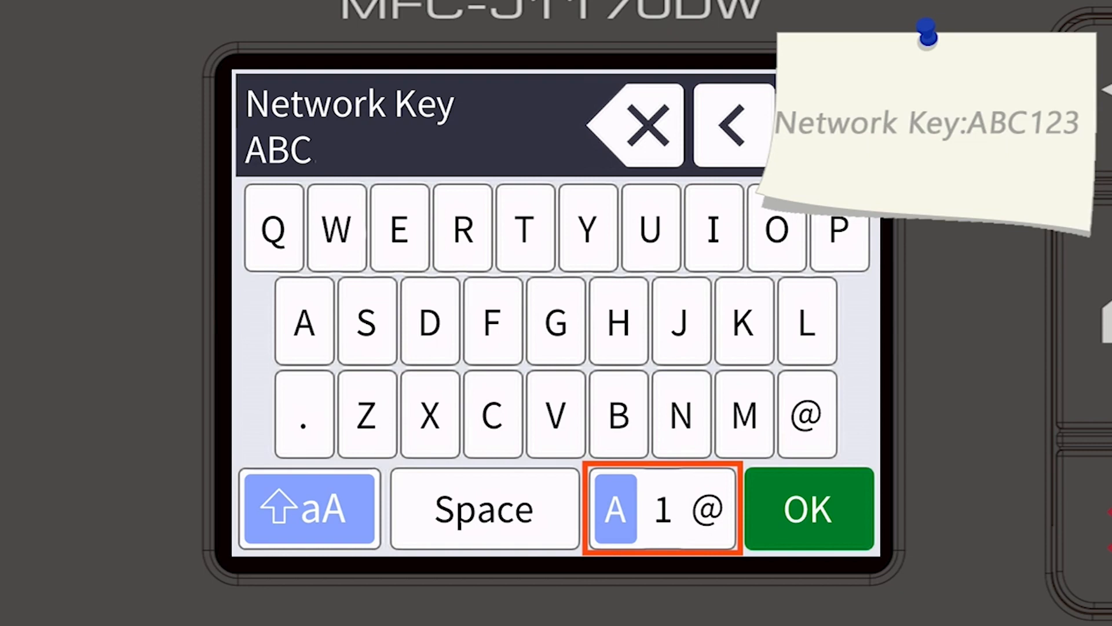
left_click(662, 507)
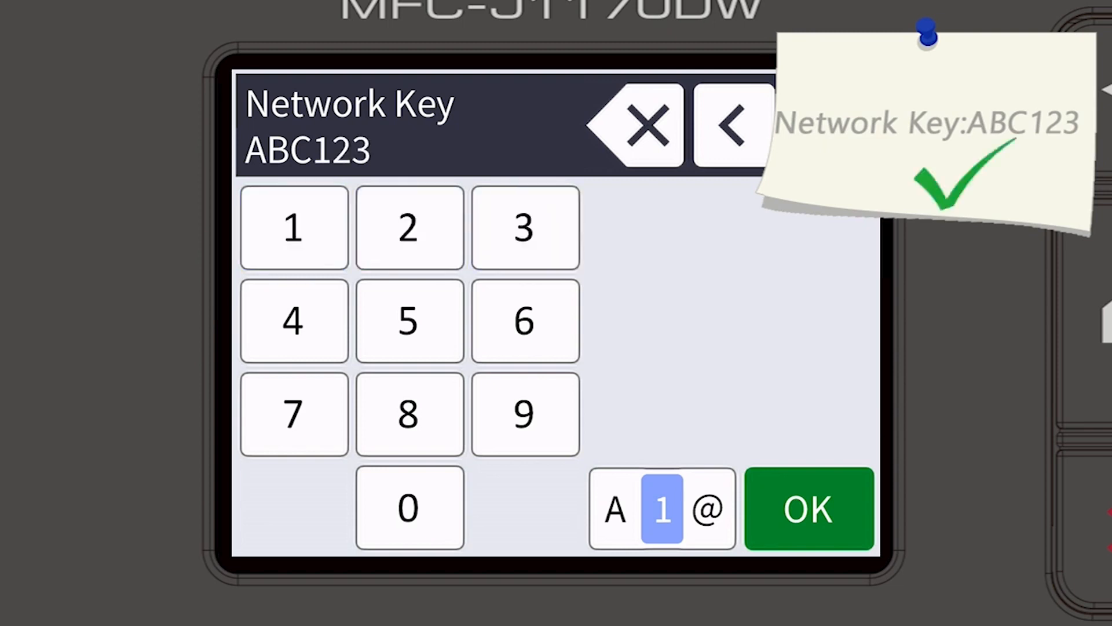
left_click(807, 509)
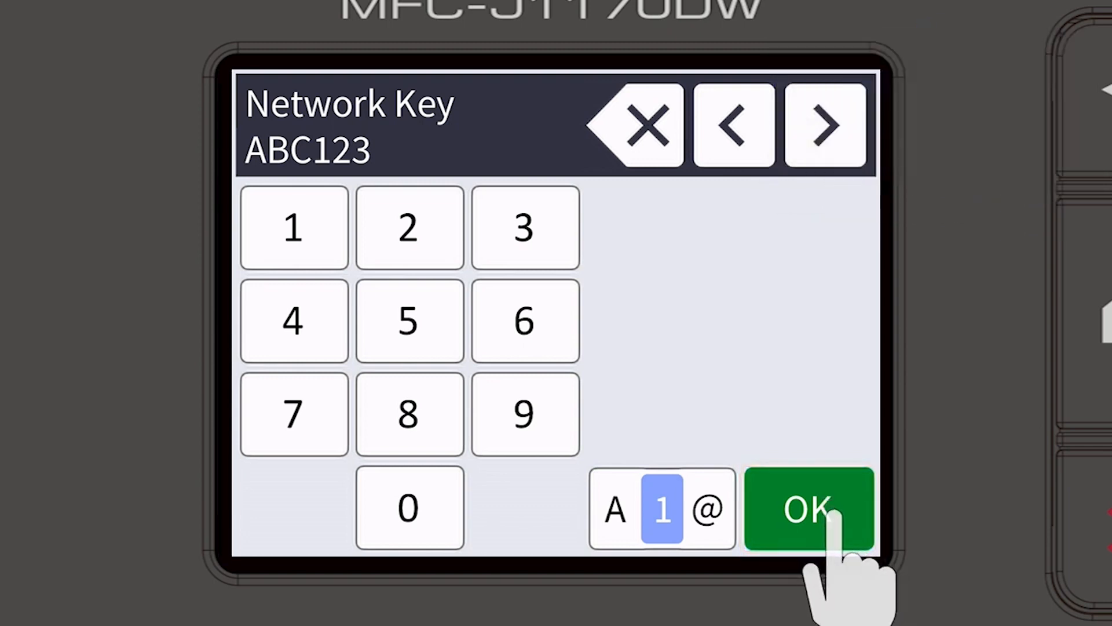
left_click(808, 508)
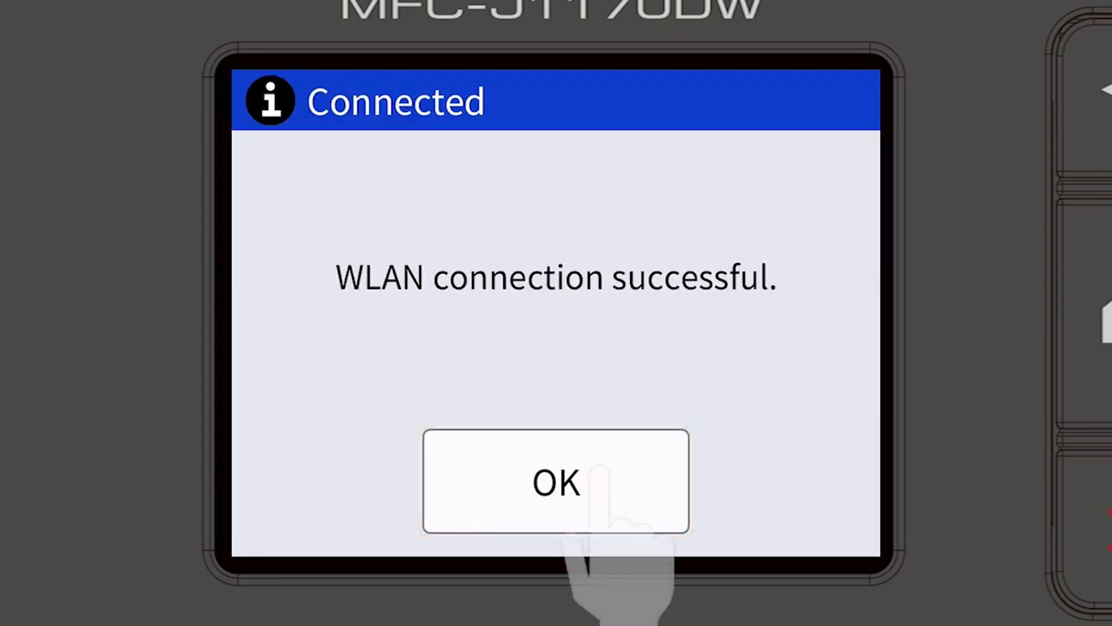
Step: Acknowledge the Connected message and return to the printer's home screen
left_click(555, 481)
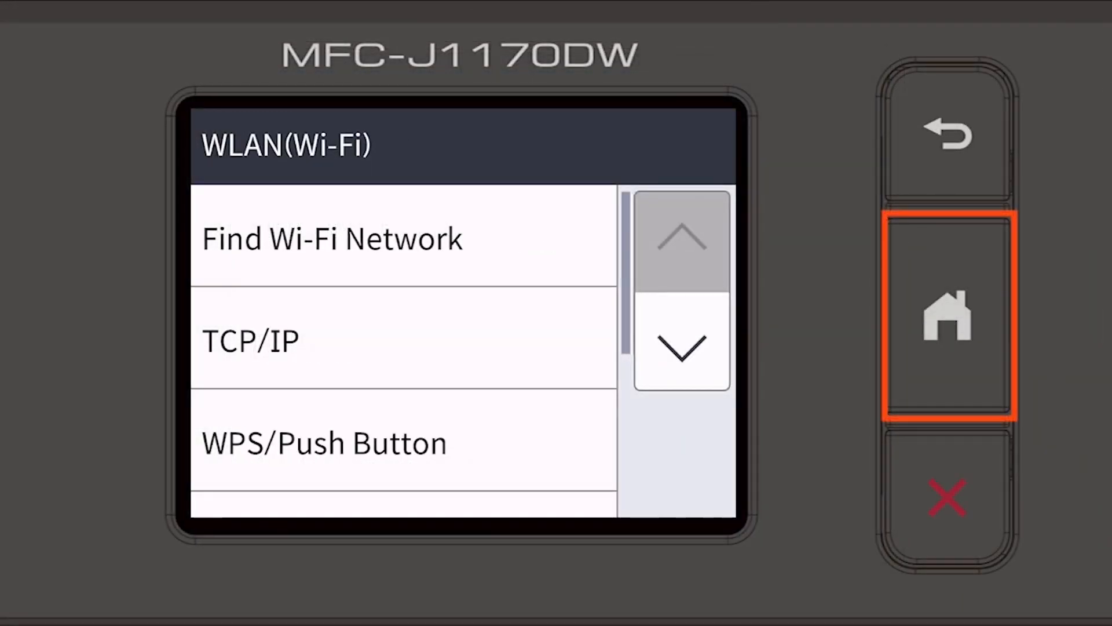
left_click(946, 318)
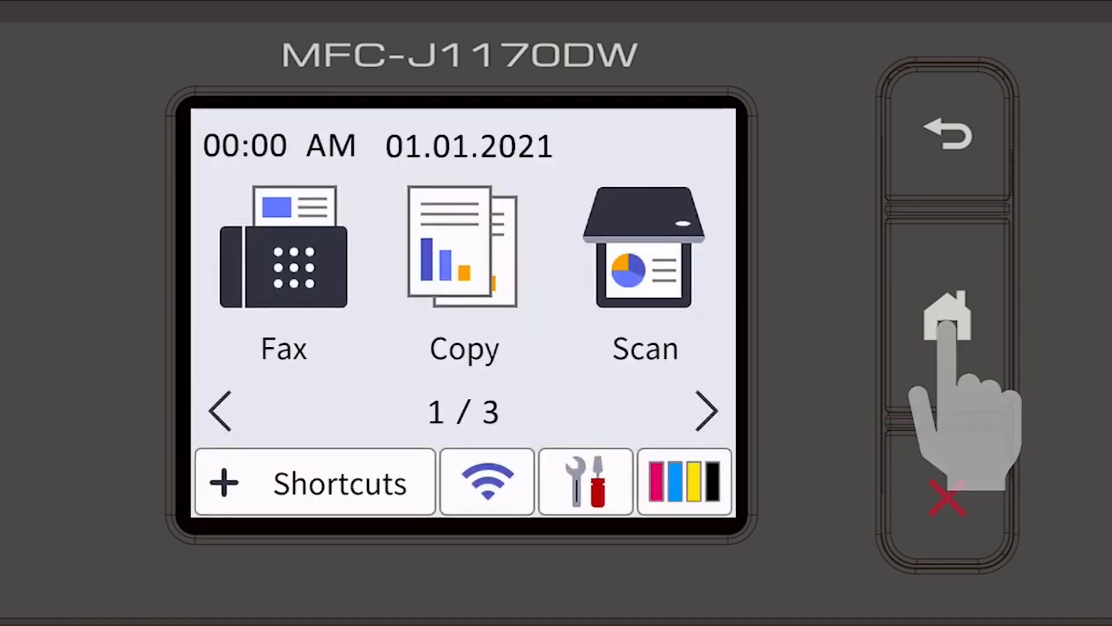
left_click(487, 482)
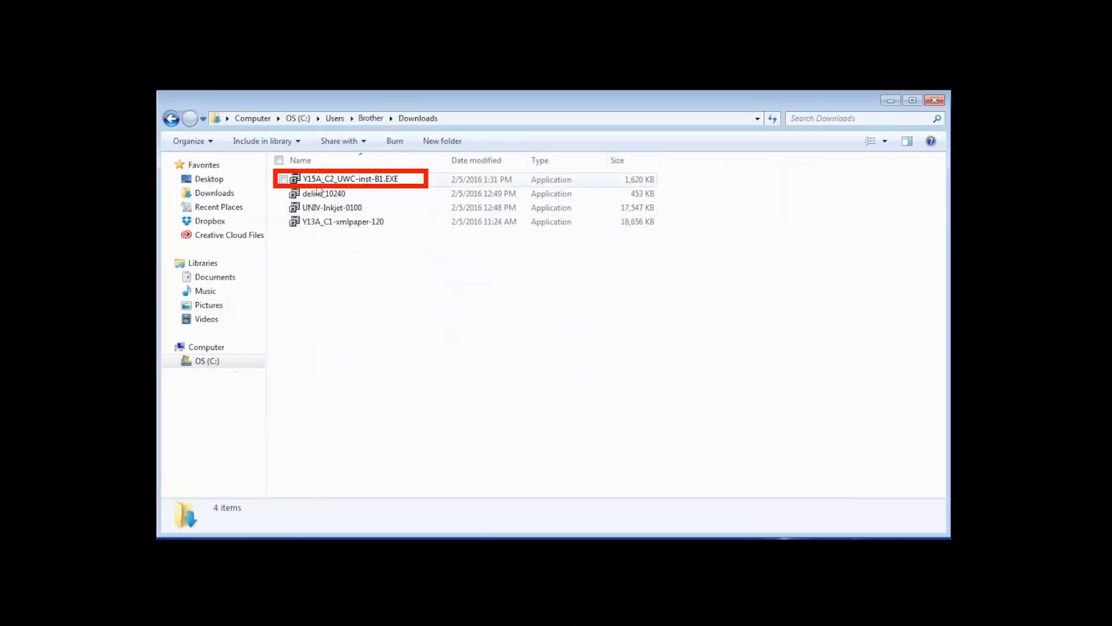
Step: Run the V15A_C2_UWC-inst-B1.EXE installer from the Downloads folder
double_click(349, 179)
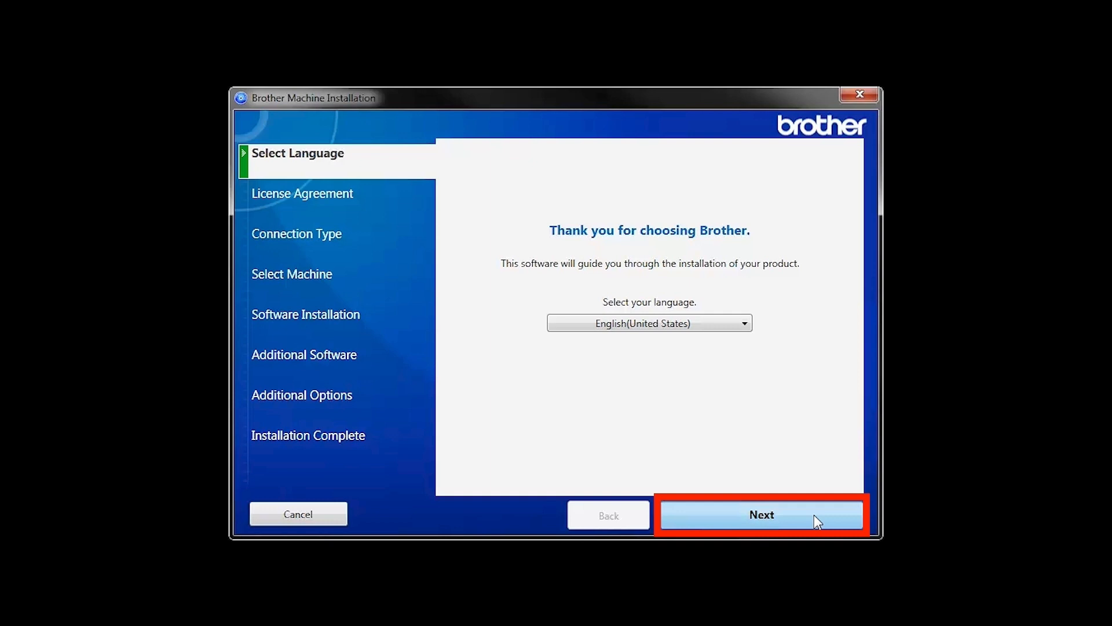
Step: Accept the license agreement and choose Wireless Network Connection (Wi-Fi) as the connection type
left_click(761, 514)
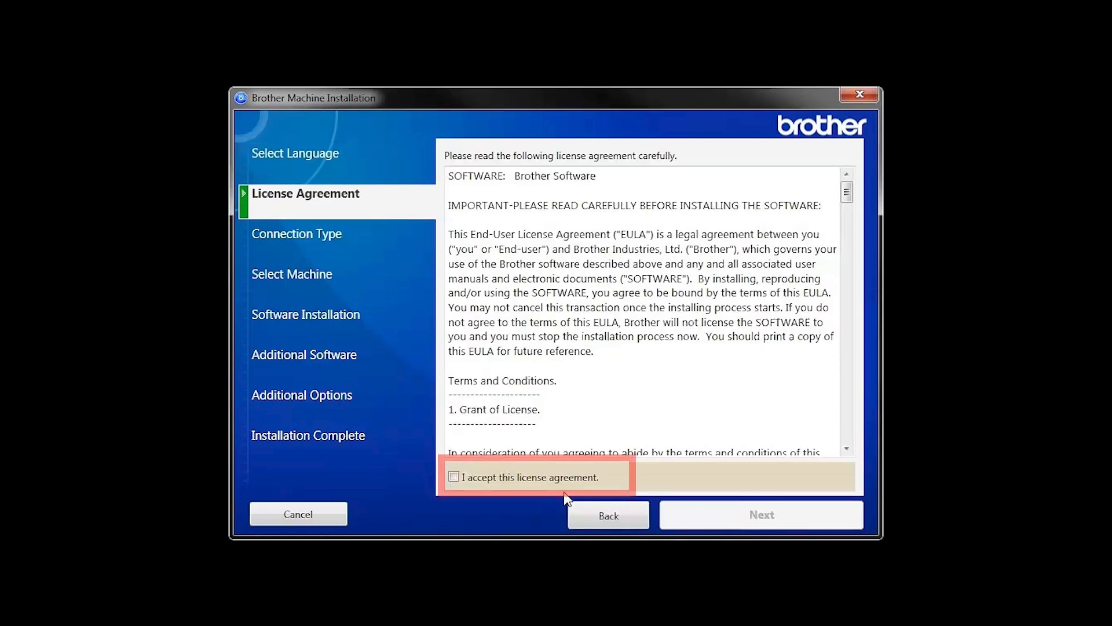
left_click(453, 476)
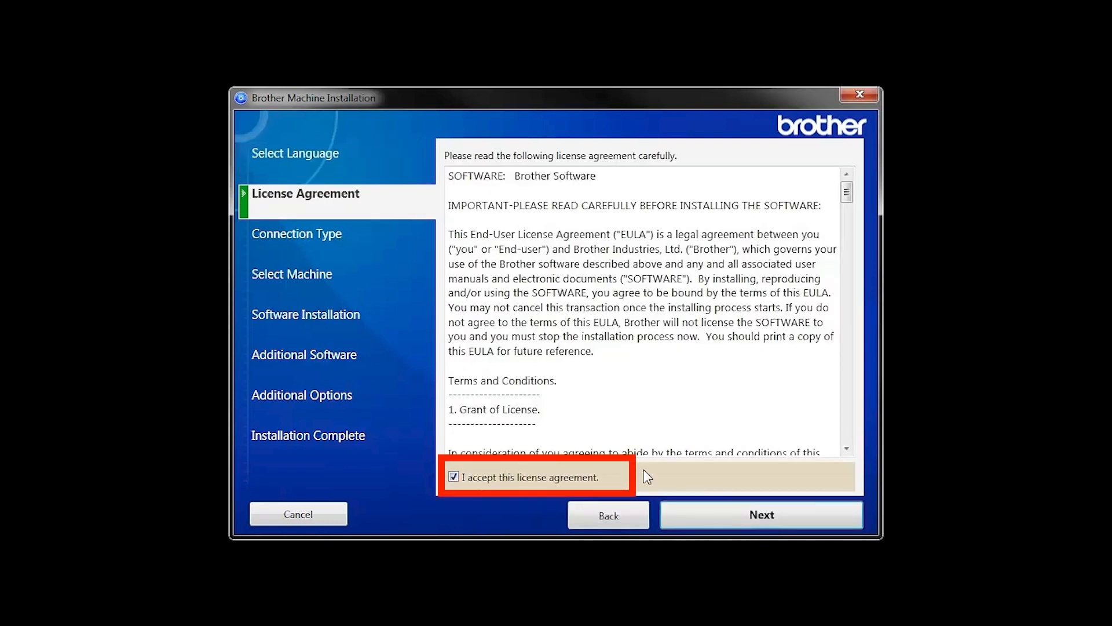
left_click(760, 514)
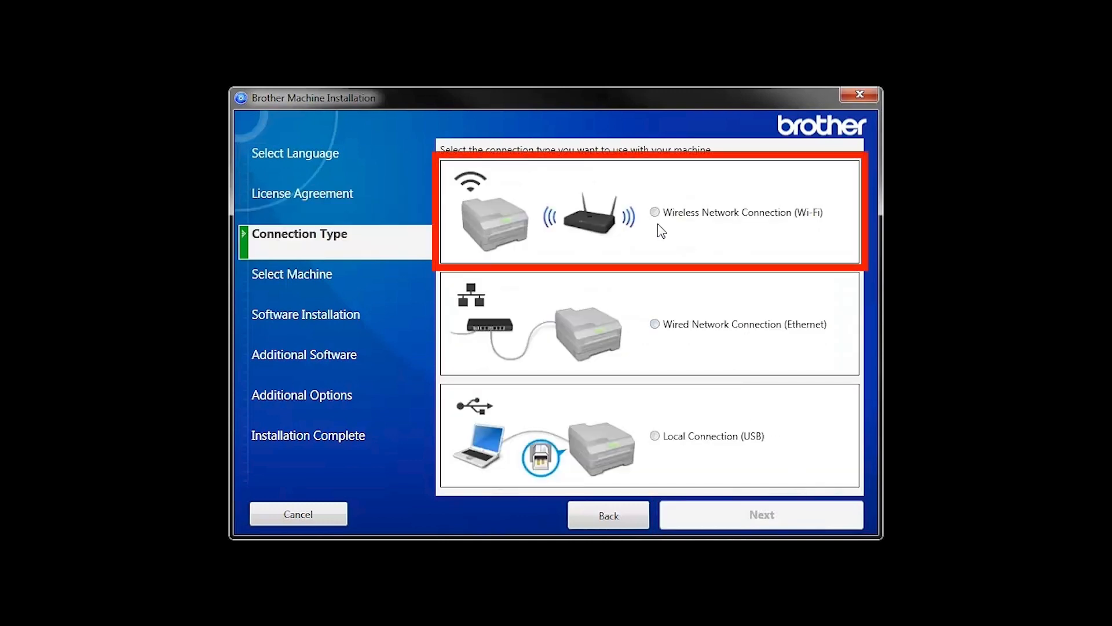
left_click(653, 212)
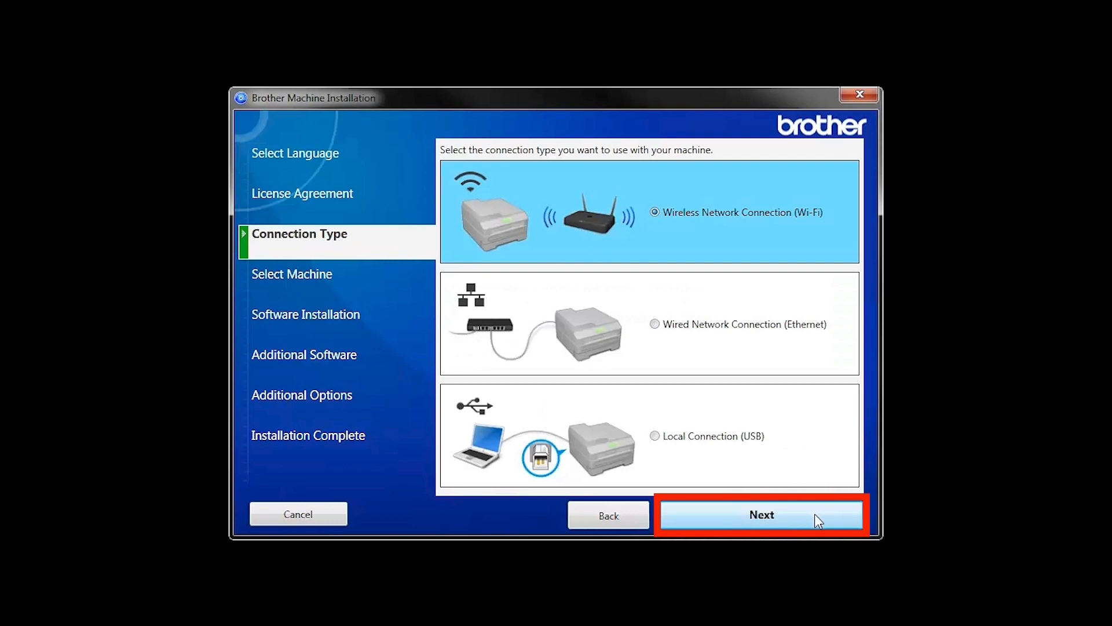
left_click(761, 514)
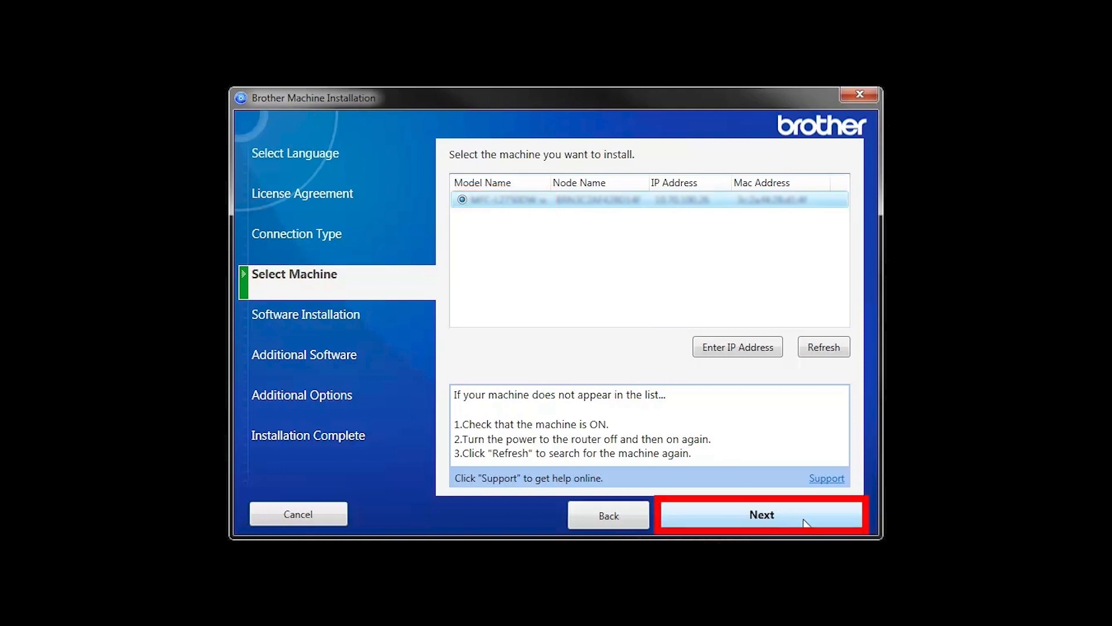
Step: Install for the detected machine with Standard installation, choosing Install Later for iPrint&Scan
left_click(760, 515)
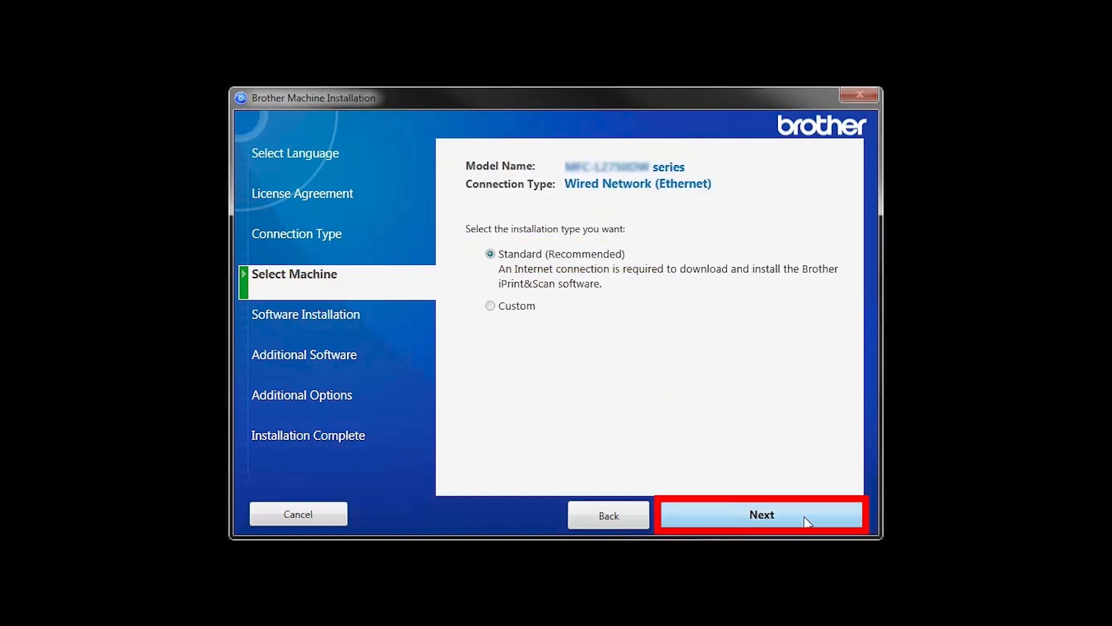
left_click(761, 514)
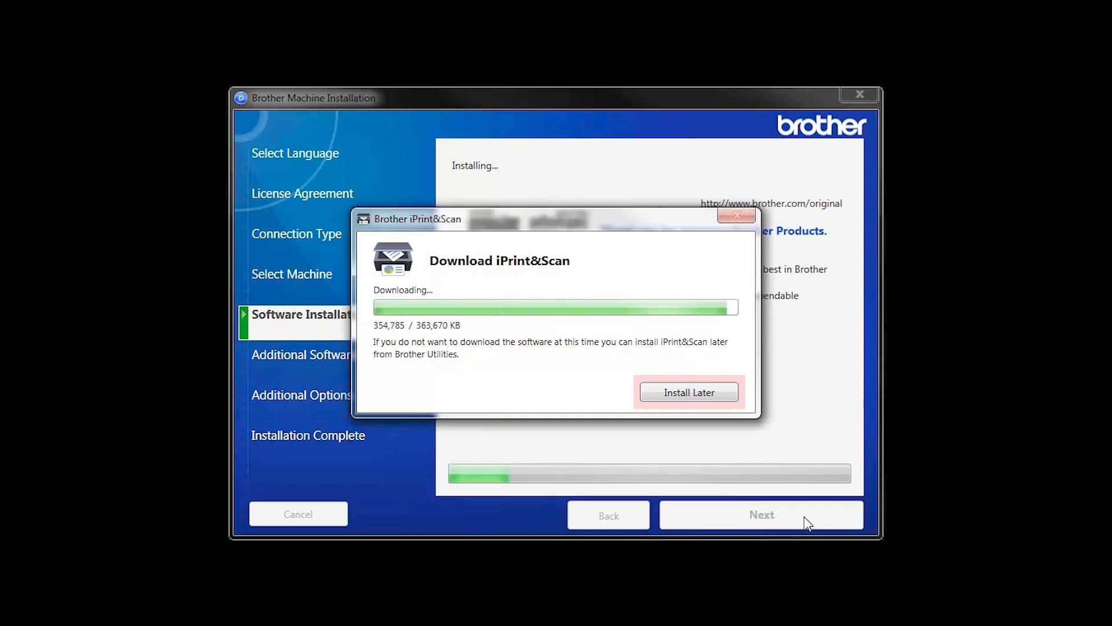
left_click(688, 392)
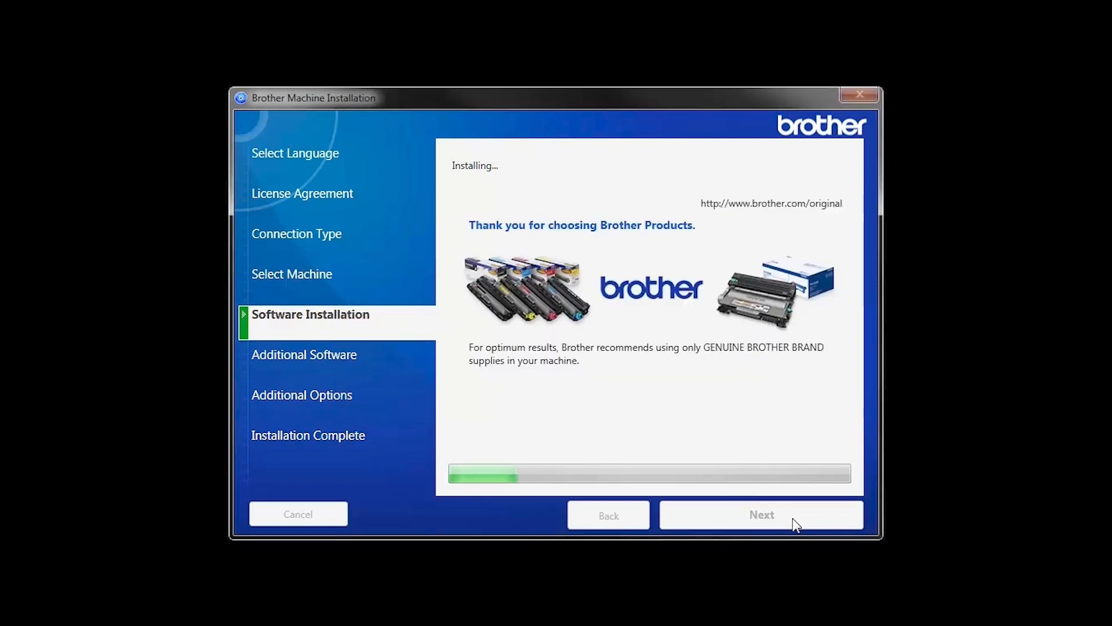
left_click(761, 514)
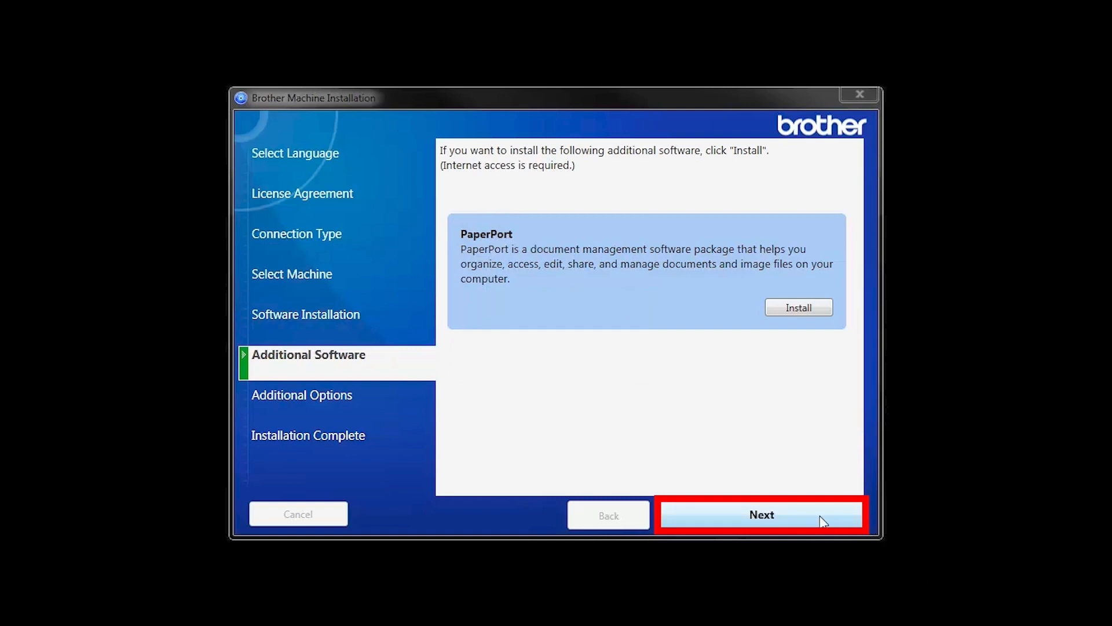
Step: Skip PaperPort and the additional options to reach Installation Complete
left_click(760, 514)
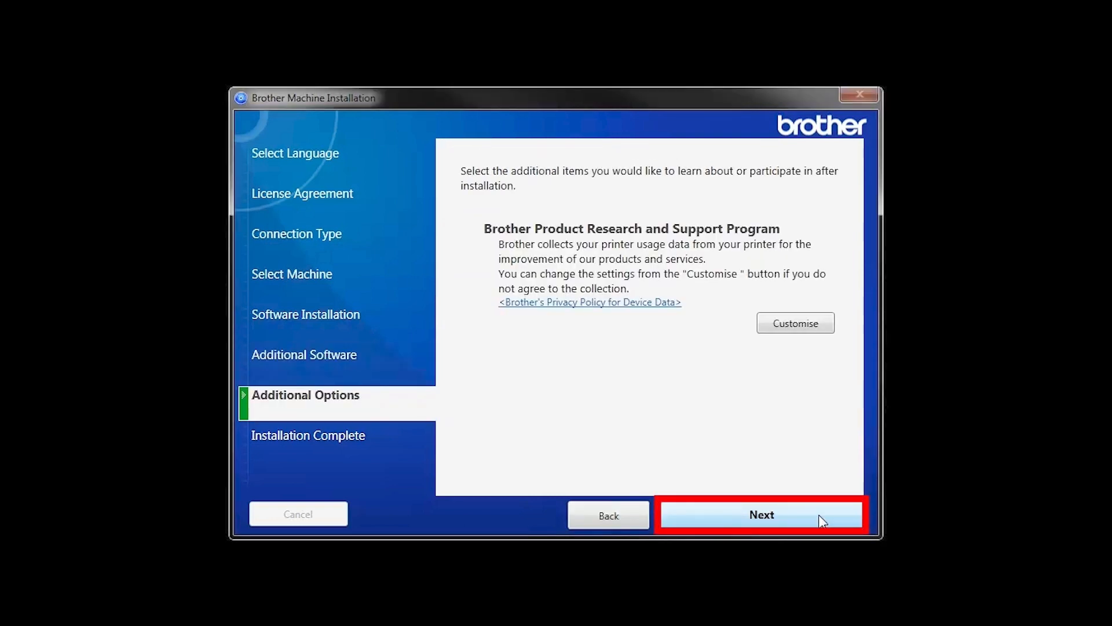
left_click(761, 514)
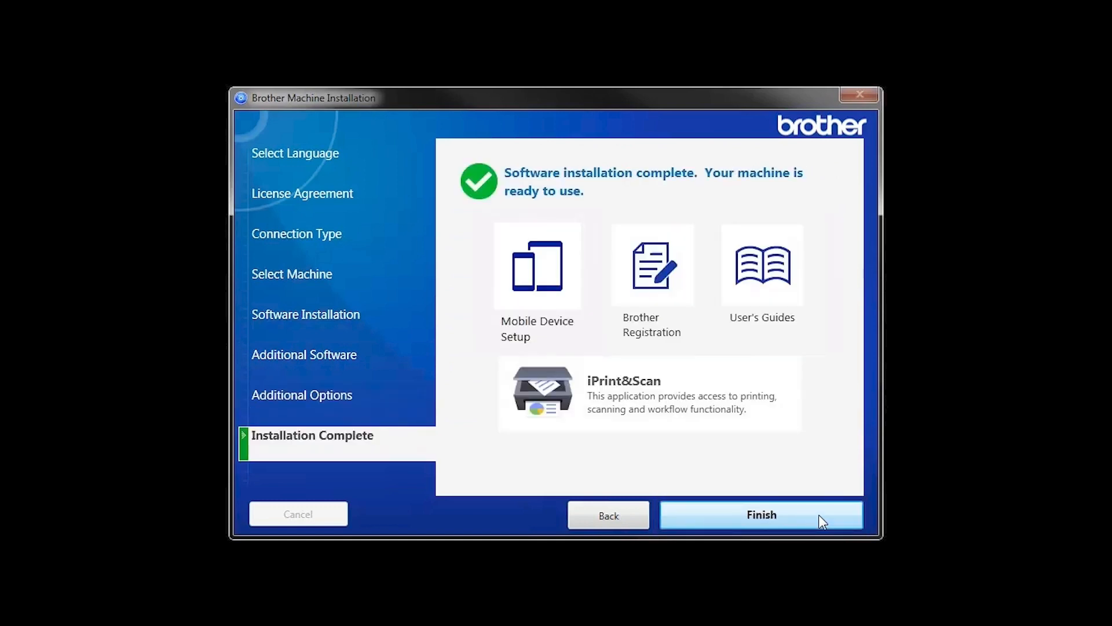